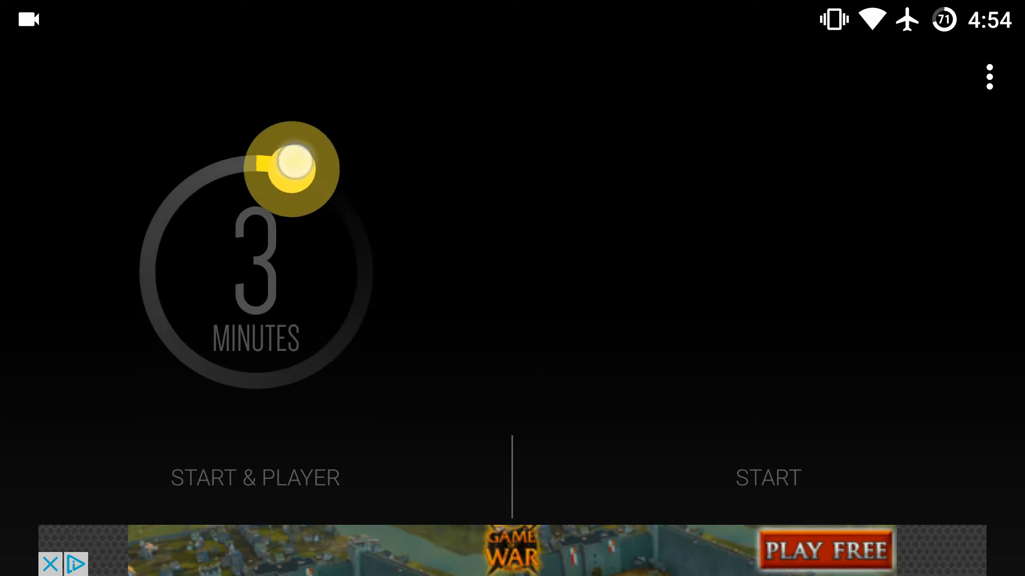
- Try several countdown lengths on the dial, ending at 1 minute
drag(287, 167, 363, 267)
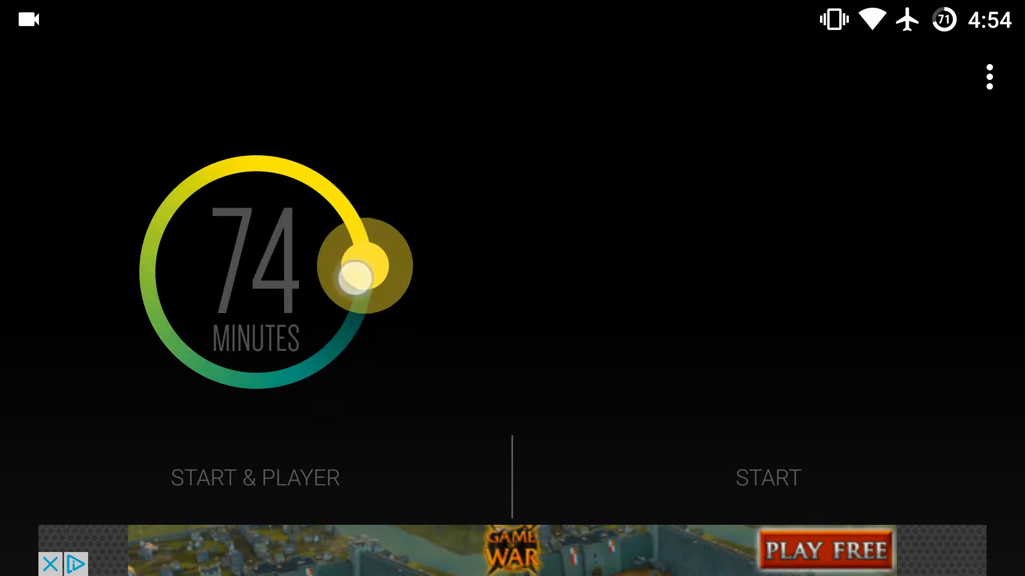
drag(354, 268, 353, 216)
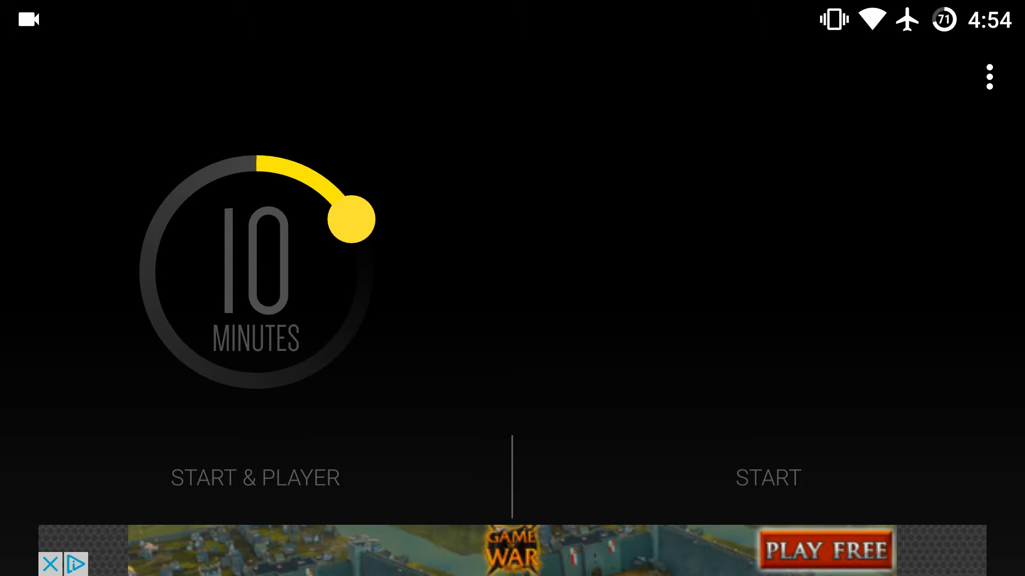
drag(356, 219, 342, 194)
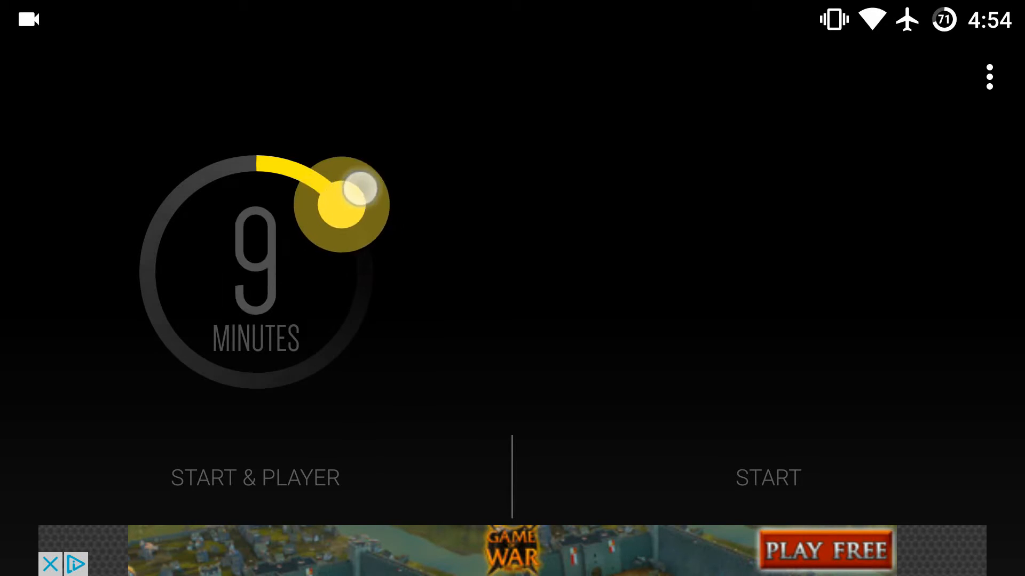
drag(342, 190, 279, 163)
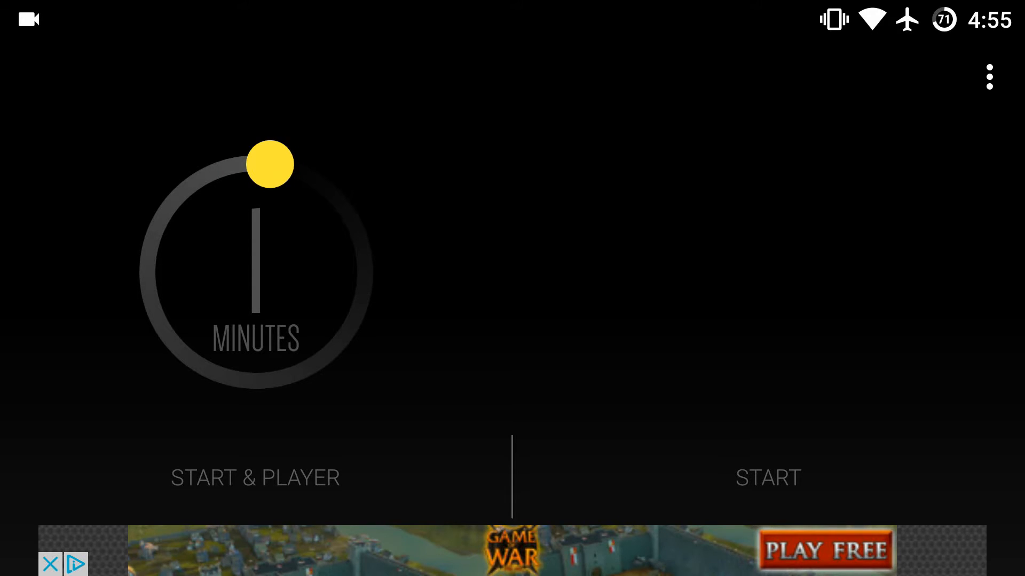
- Start the countdown, launching Play Music, and play Mako's Smoke Filled Room
click(512, 550)
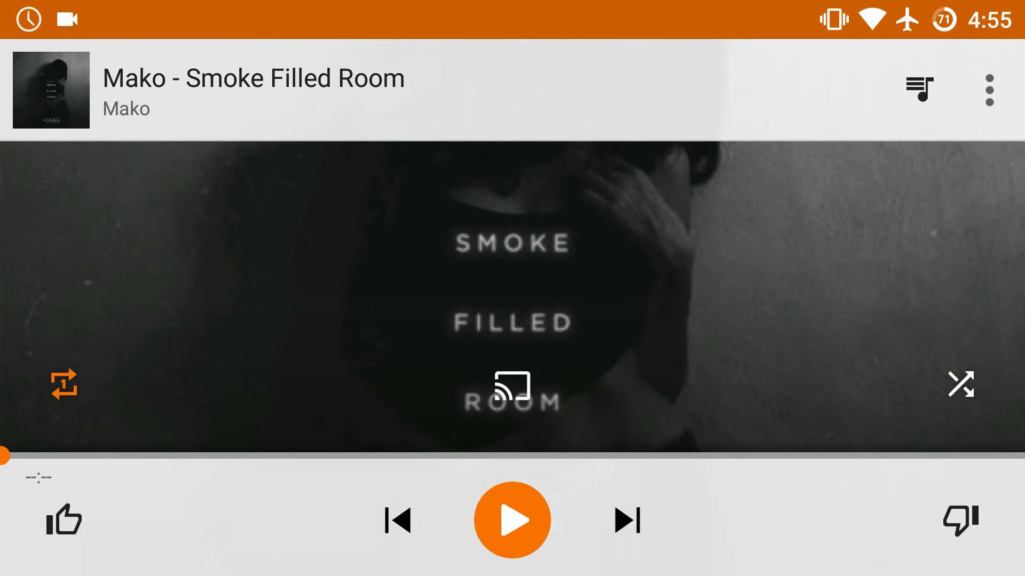
click(512, 520)
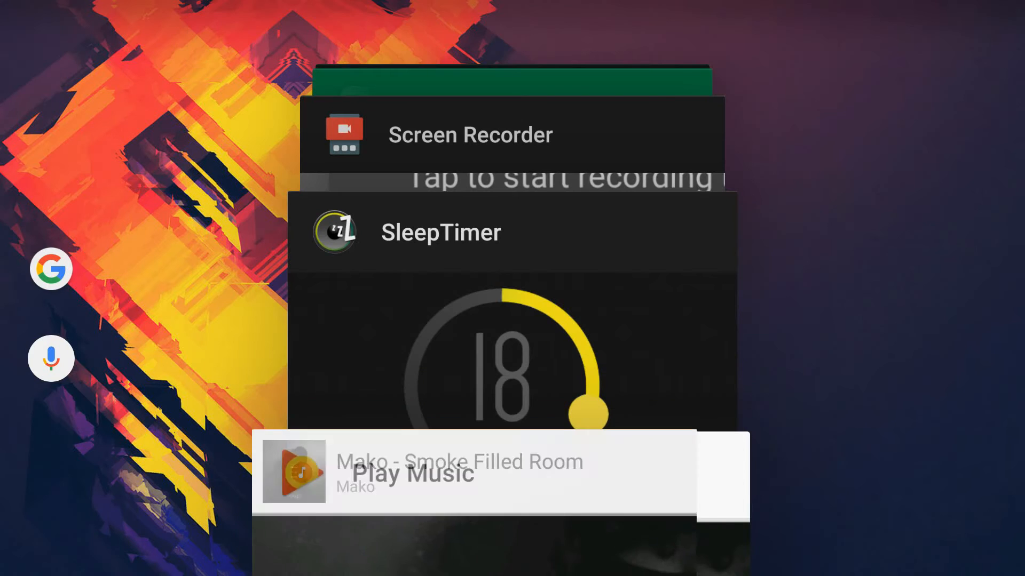
- Return to the running countdown from Recents and show its overflow menu
click(441, 232)
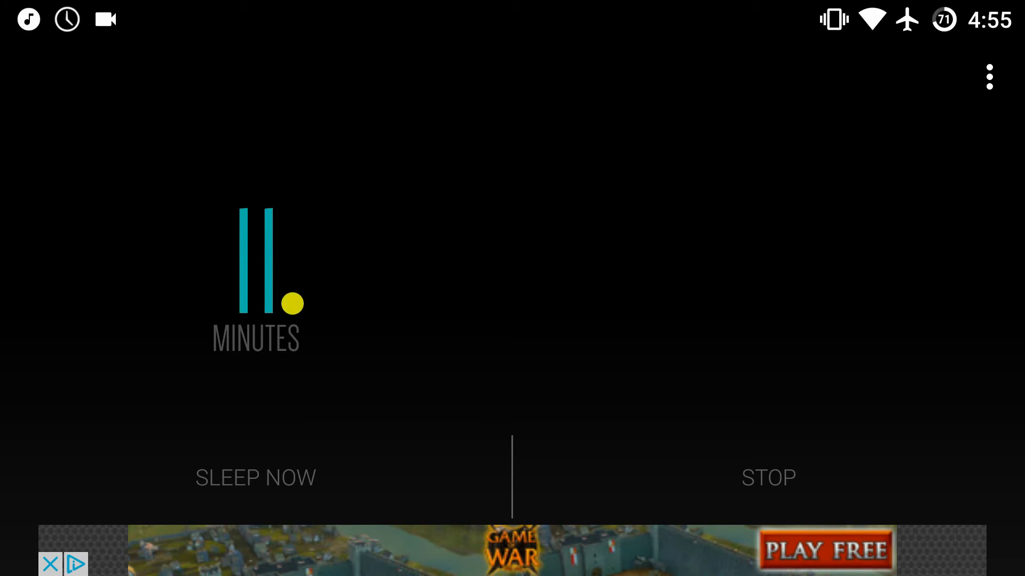
click(988, 77)
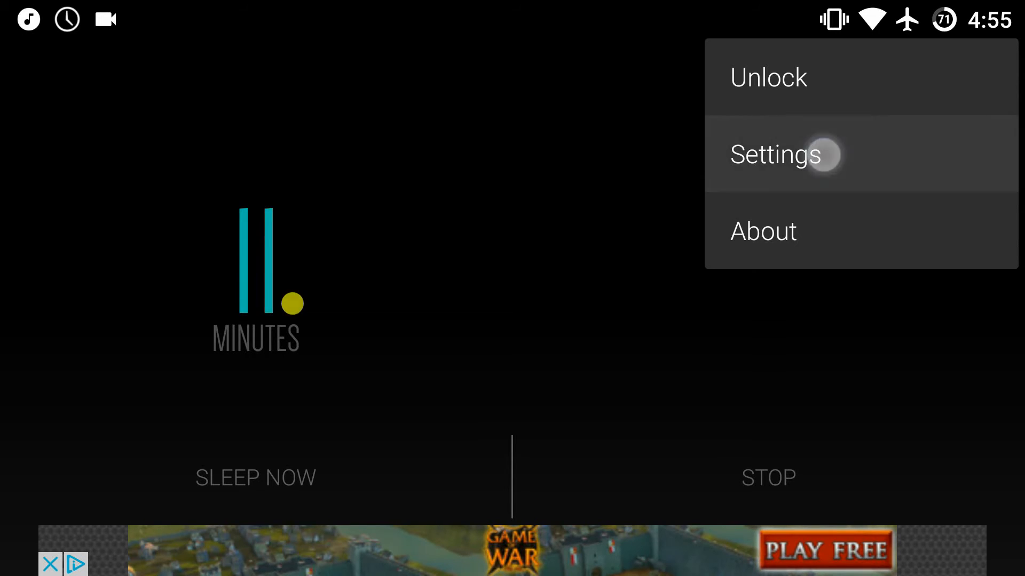
- In Settings, browse the player-to-launch app list and reach the 10-minute extension length dial
click(775, 154)
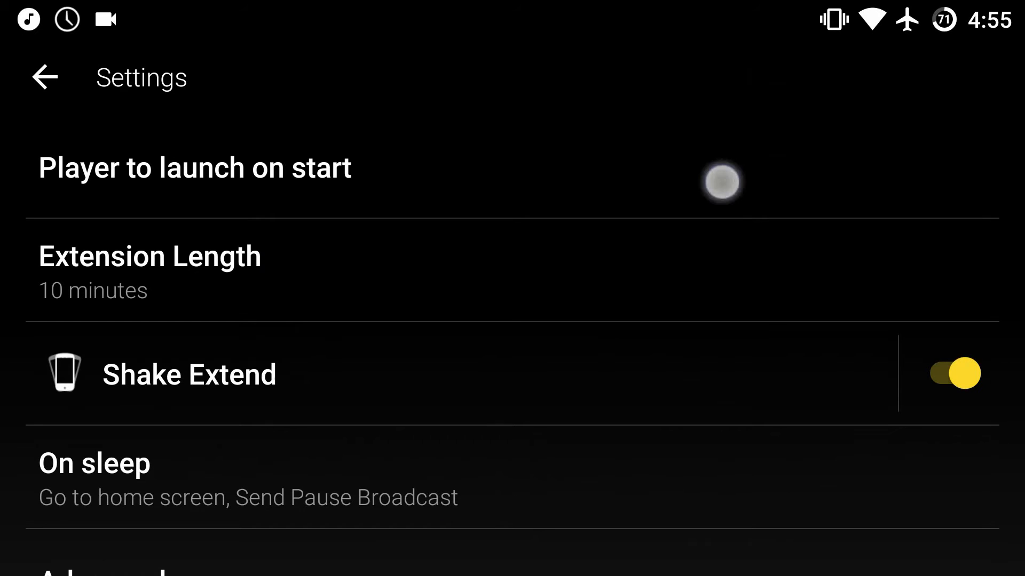
click(194, 167)
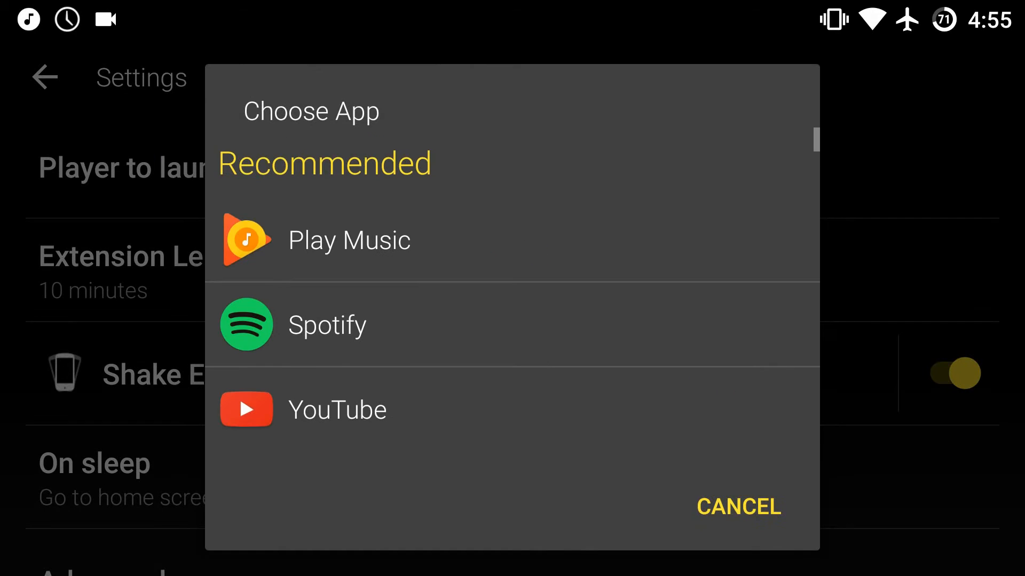
click(577, 361)
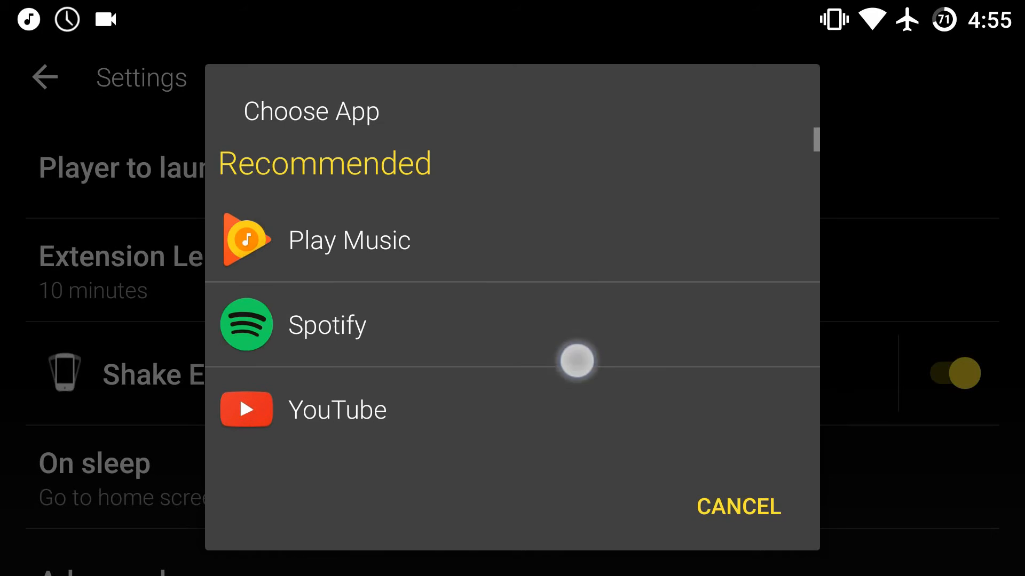
scroll(down, 3)
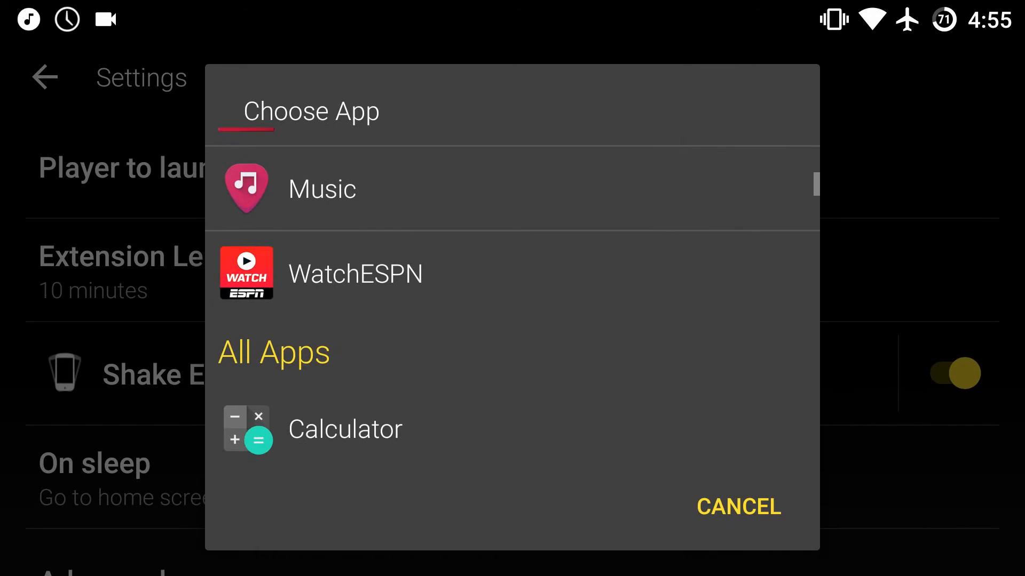
scroll(down, 3)
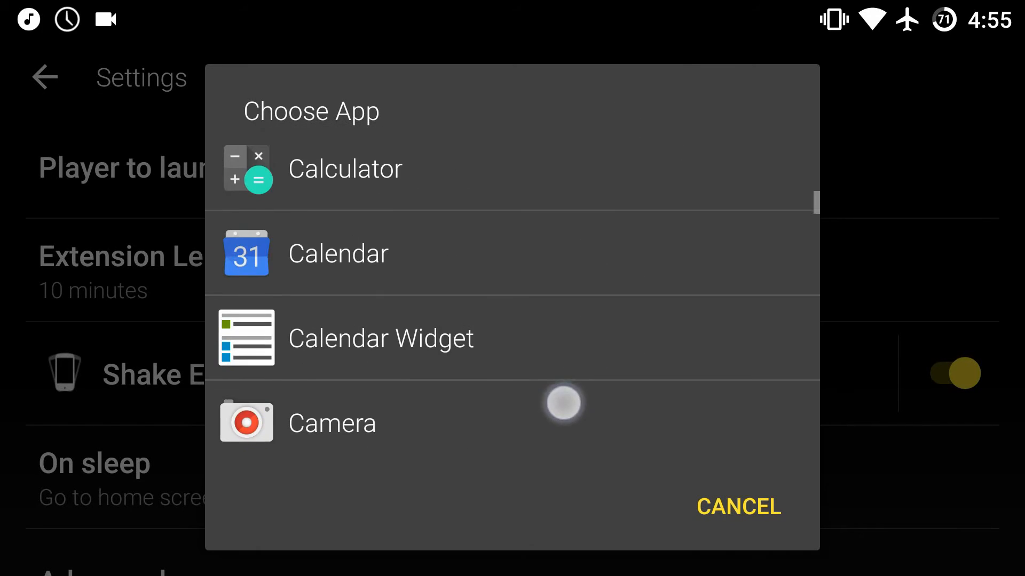
scroll(down, 3)
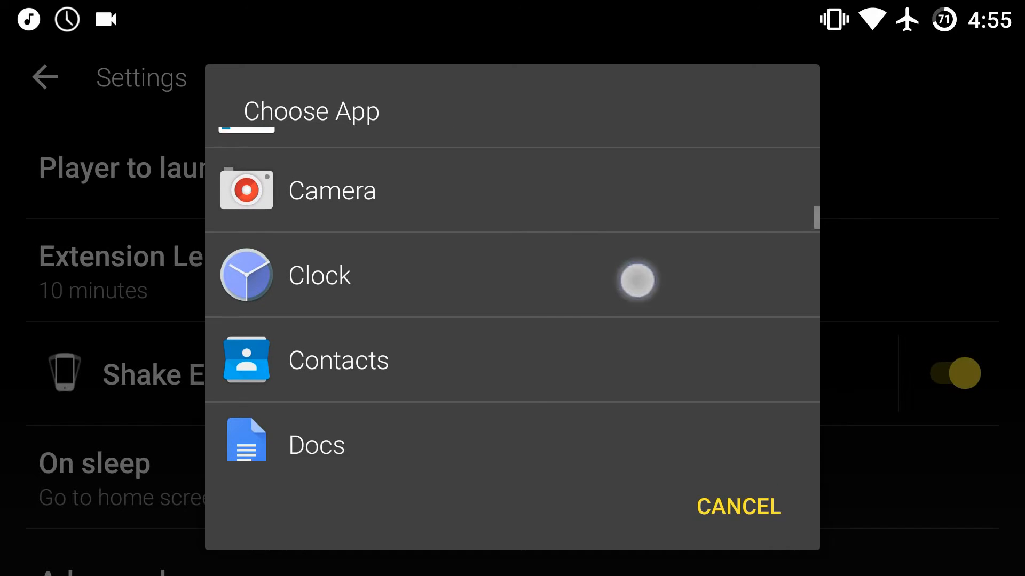
scroll(down, 3)
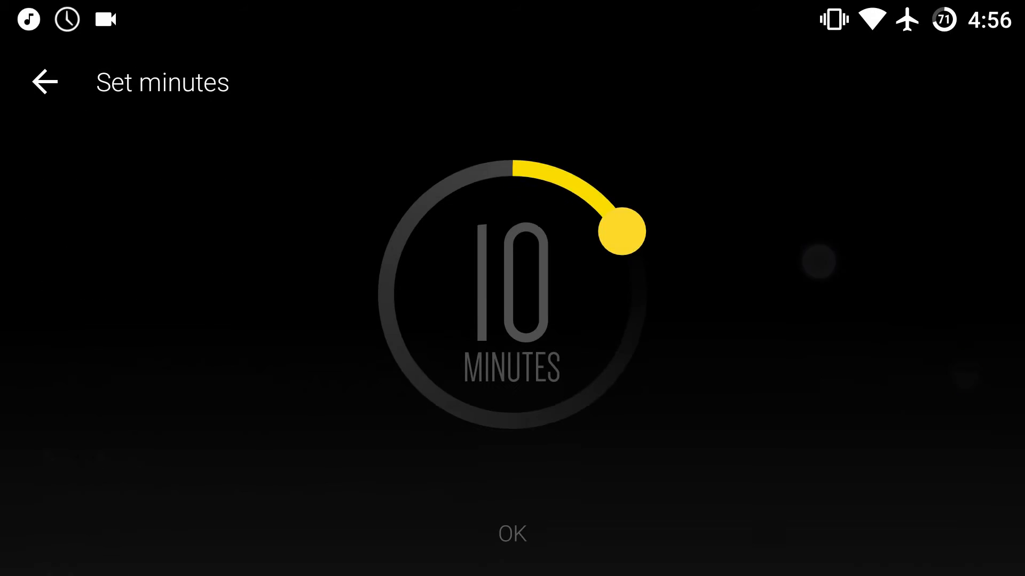
- Keep the extension length at 10 minutes and show the on-sleep action checklist
click(511, 534)
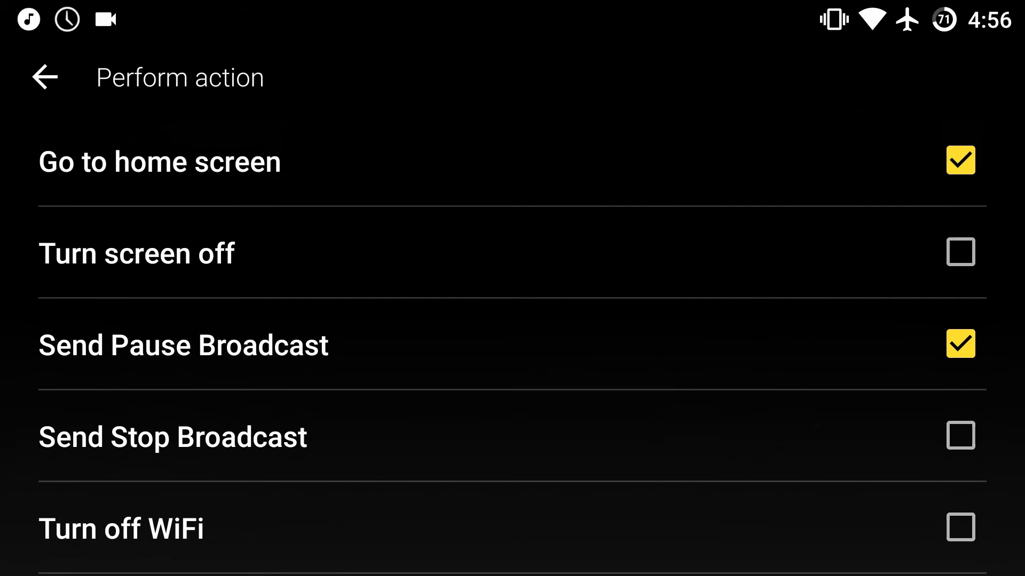
- Add Wait for track to end to the on-sleep actions and grant SleepTimer notification access
click(45, 77)
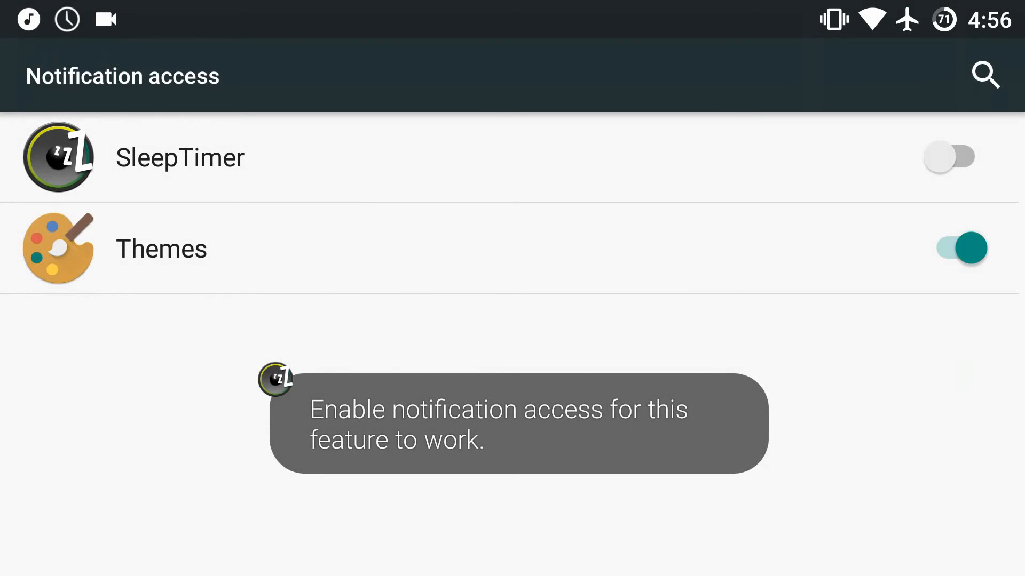
click(959, 157)
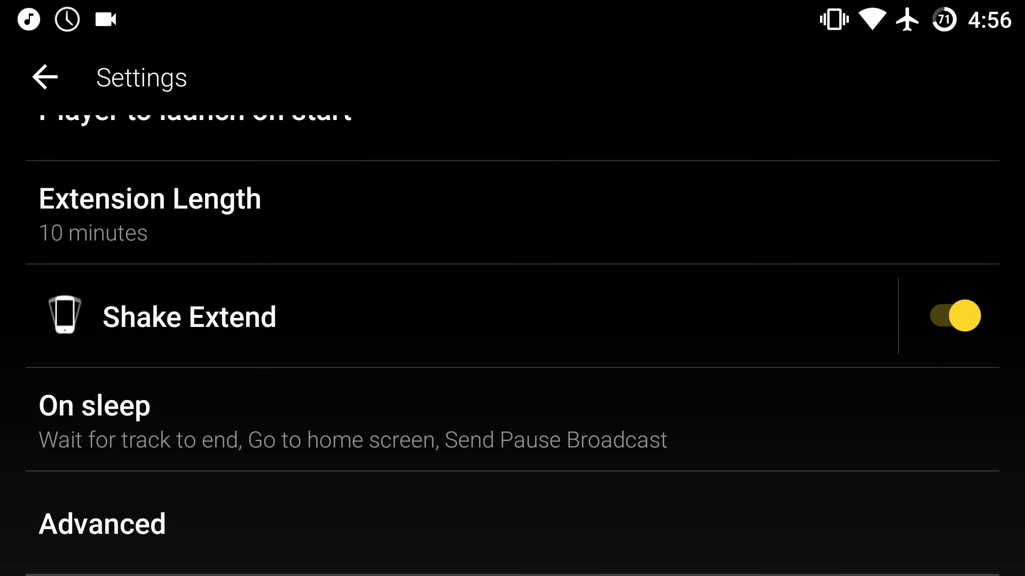
- Glance at the Advanced root functionality option, then return to the 10-minute countdown
click(103, 523)
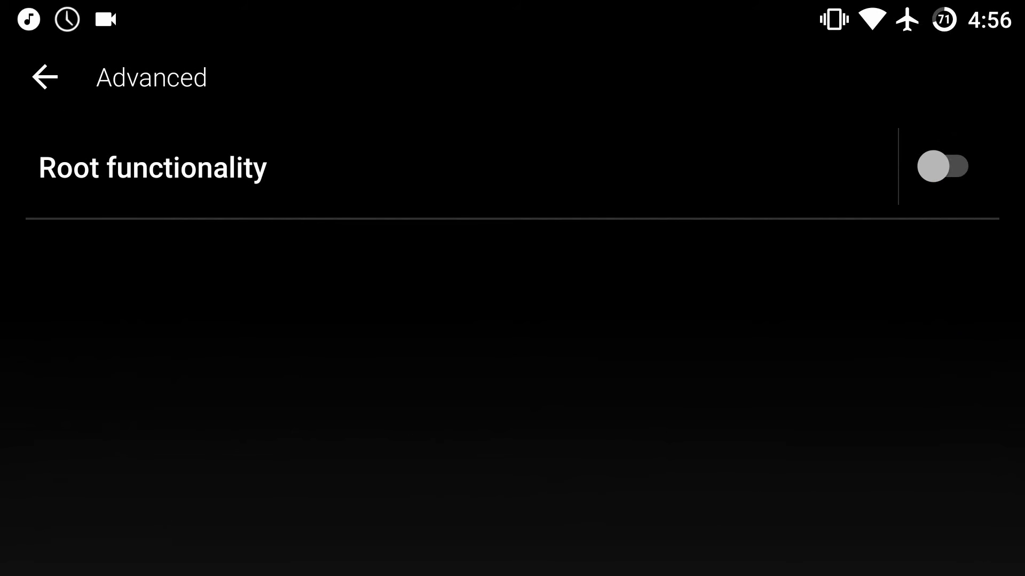
click(45, 76)
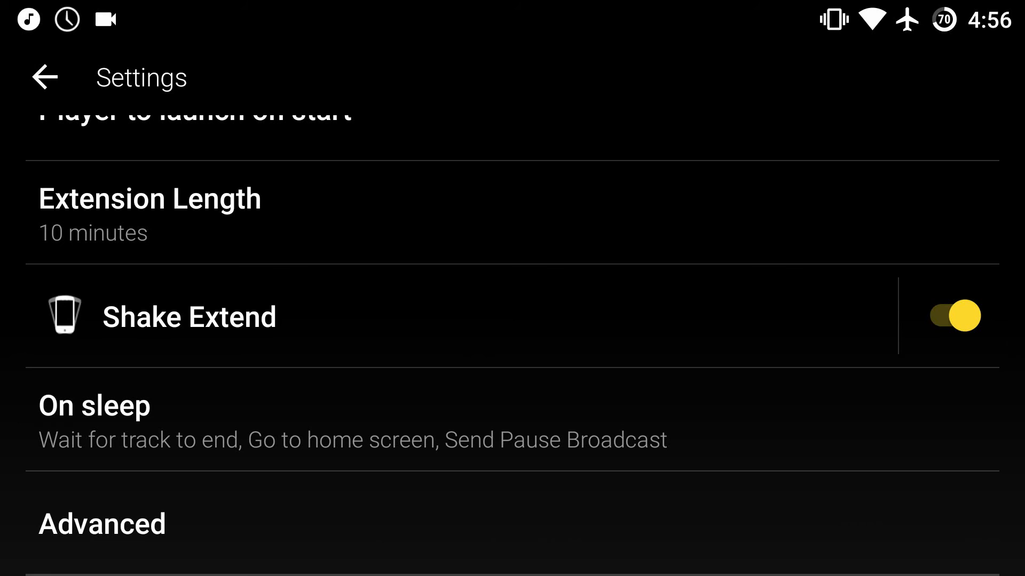
click(45, 77)
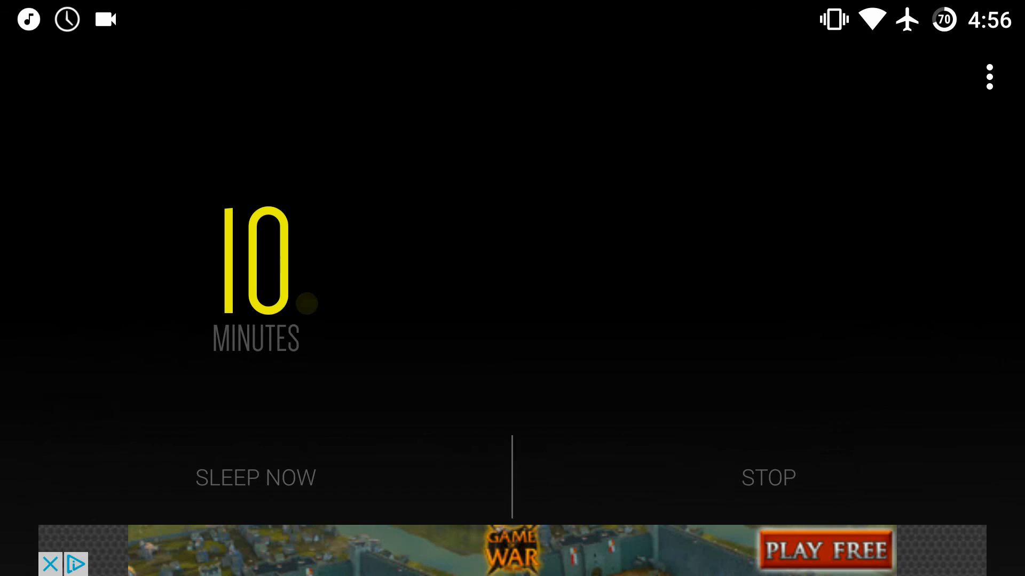